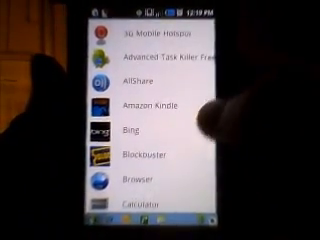
scroll(down, 3)
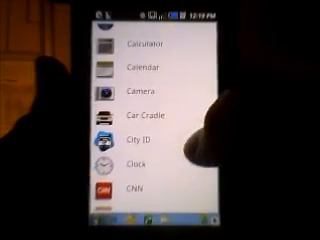
scroll(down, 3)
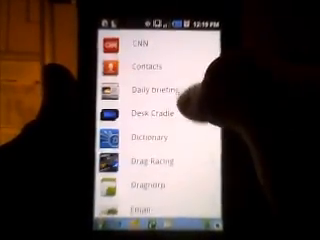
scroll(down, 3)
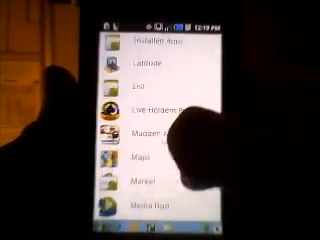
scroll(down, 3)
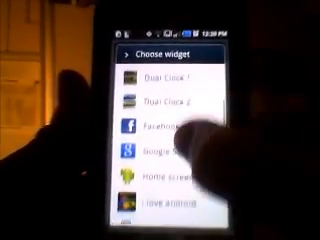
scroll(down, 3)
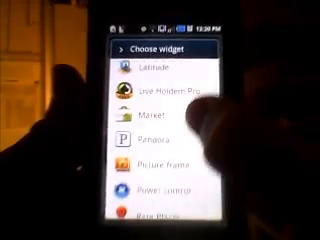
scroll(up, 3)
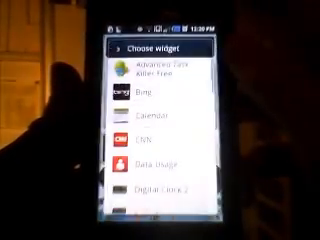
scroll(down, 3)
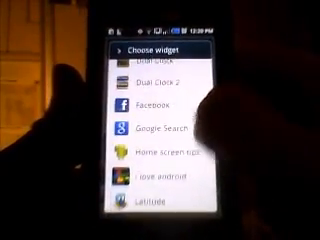
scroll(down, 3)
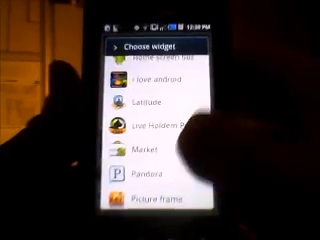
scroll(down, 3)
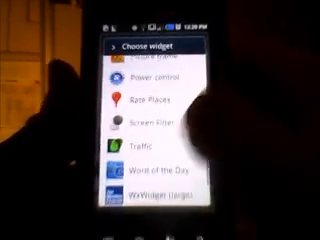
scroll(up, 3)
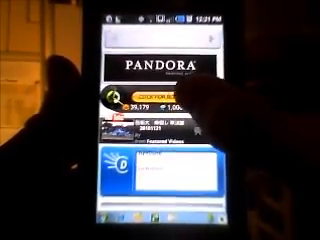
scroll(down, 3)
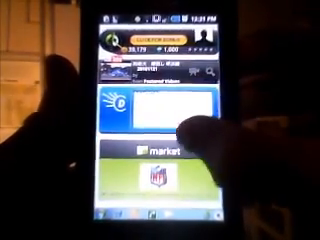
scroll(down, 3)
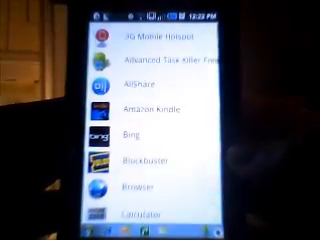
scroll(down, 3)
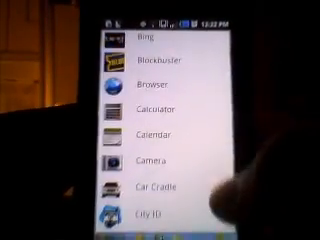